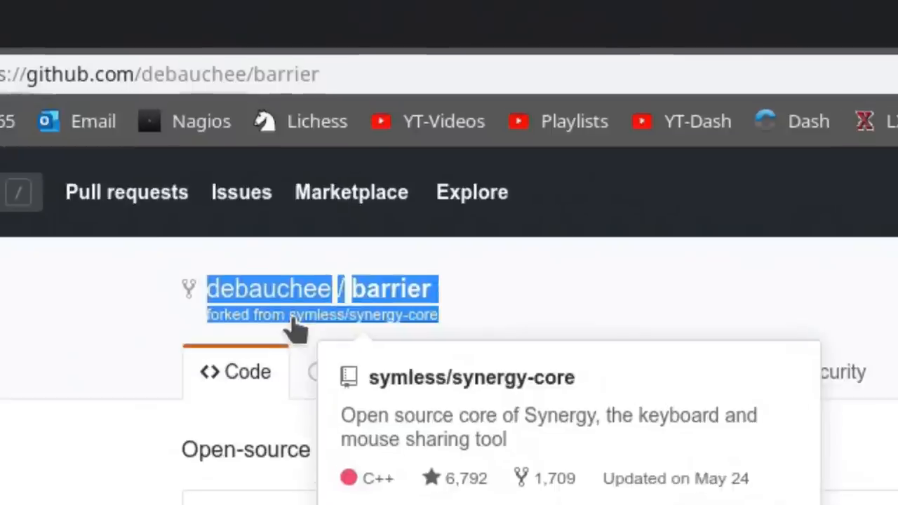
mouse_move(330, 337)
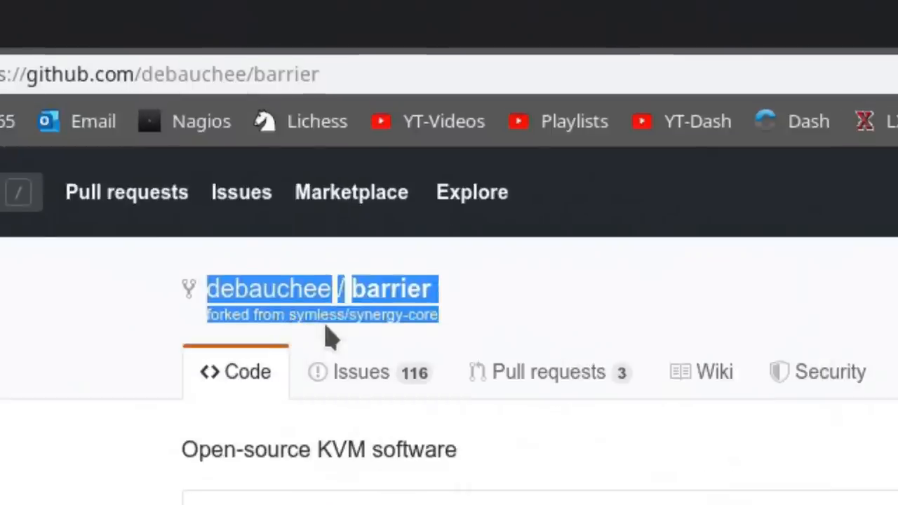
mouse_move(402, 432)
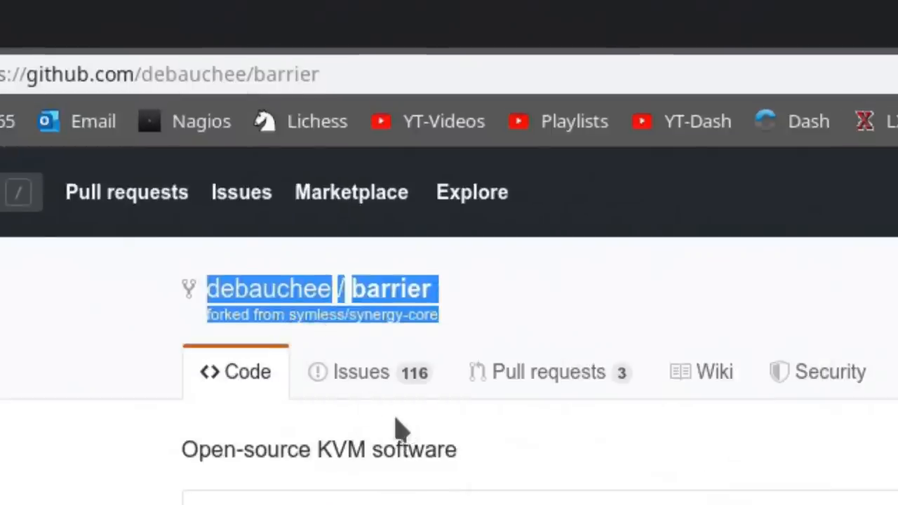
mouse_move(362, 315)
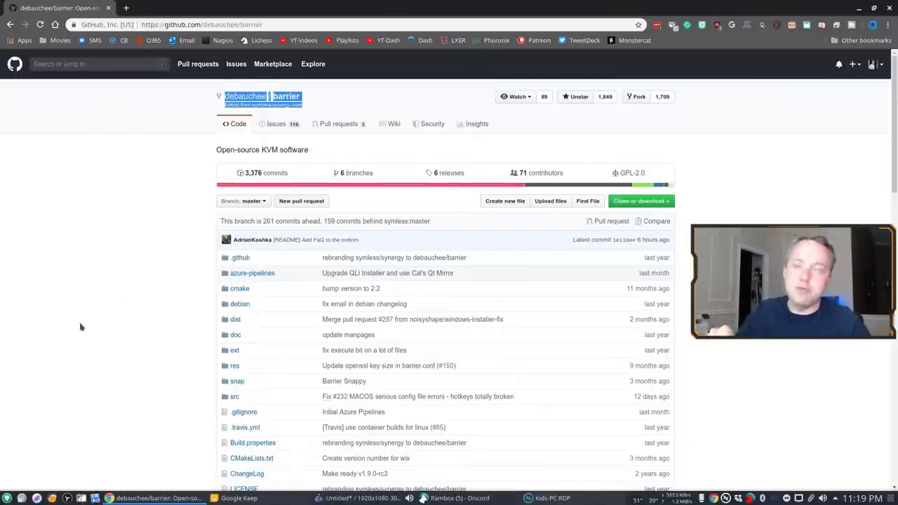
Step: Scroll through the Barrier README on GitHub to locate the releases link
scroll(down, 3)
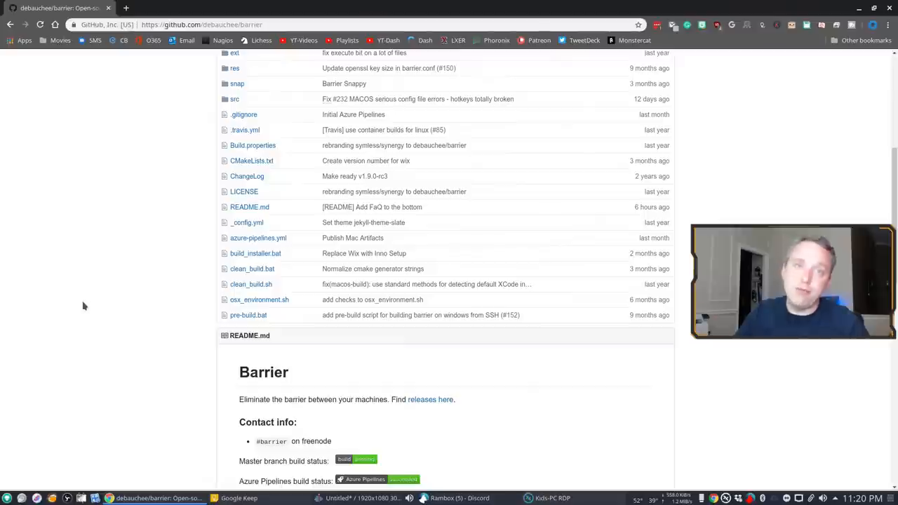
scroll(down, 3)
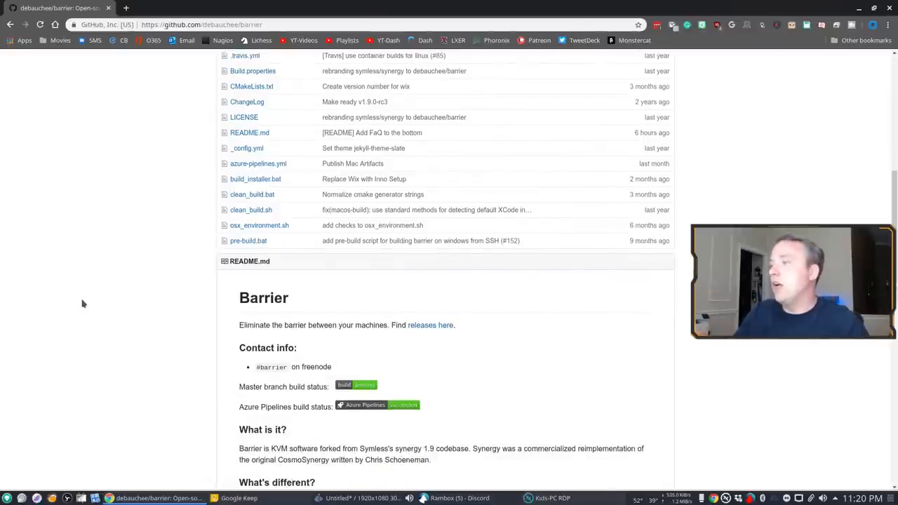
scroll(down, 3)
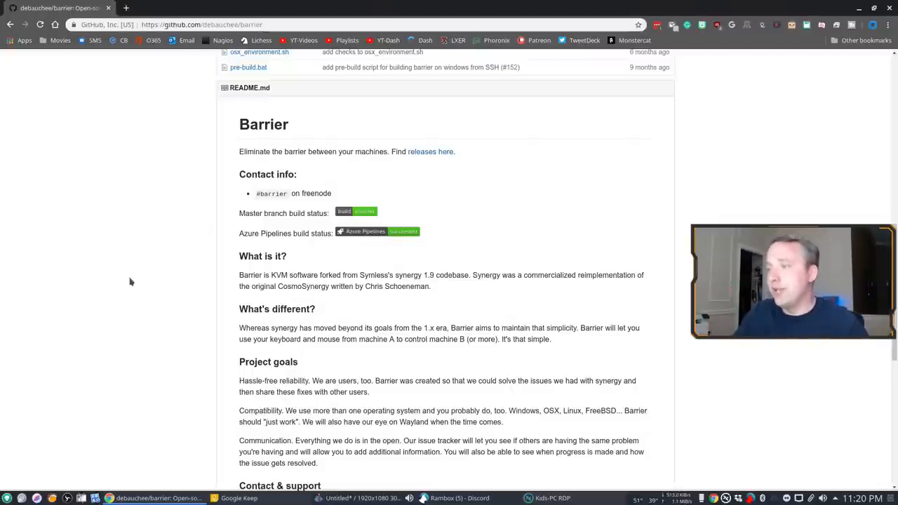
scroll(down, 3)
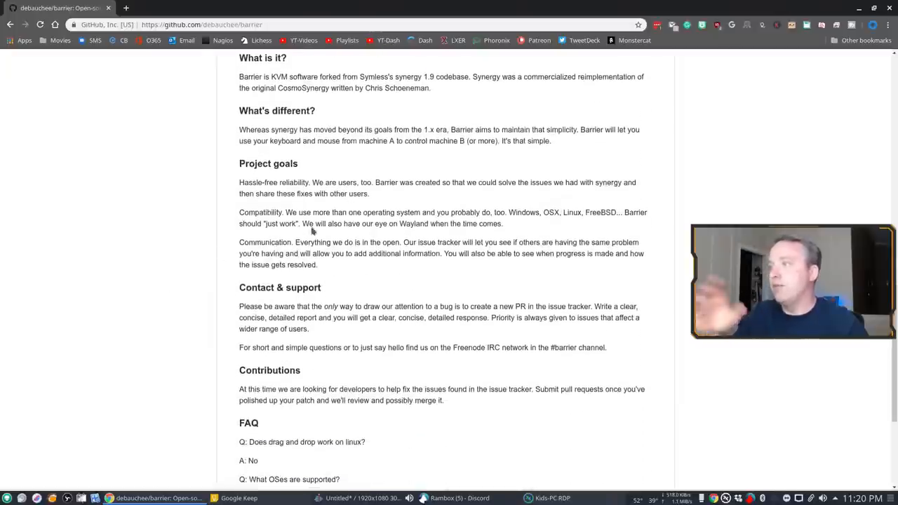
mouse_move(293, 211)
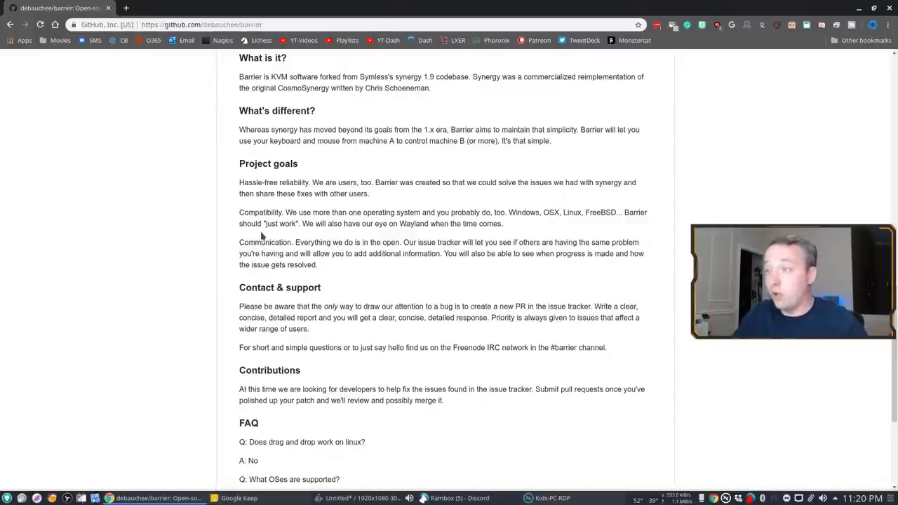
scroll(down, 3)
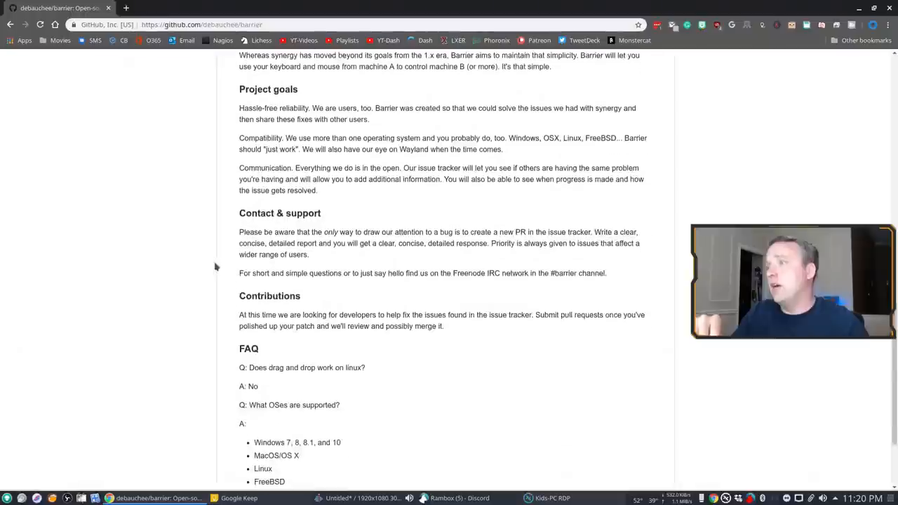
scroll(down, 3)
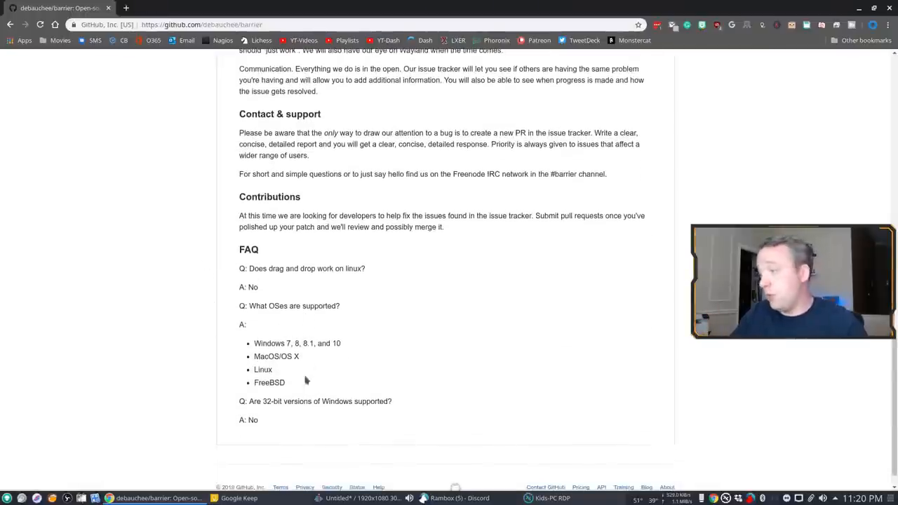
mouse_move(272, 423)
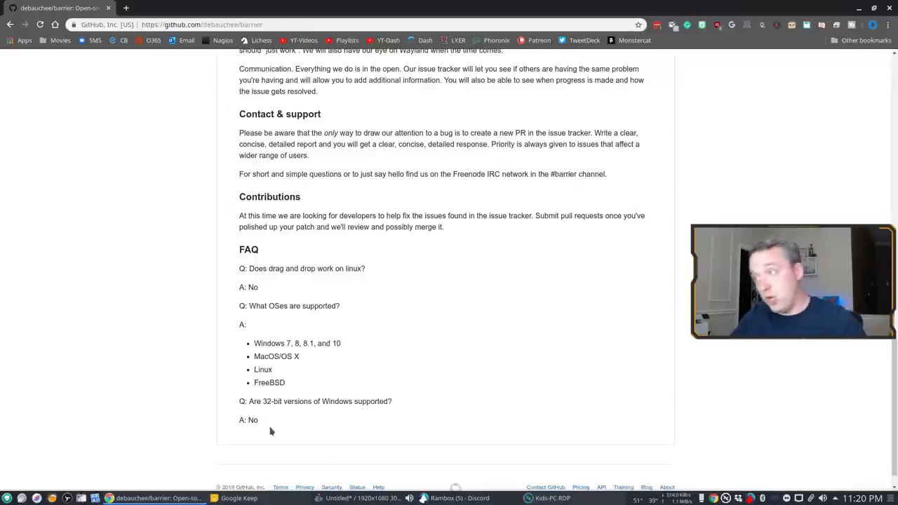
mouse_move(277, 296)
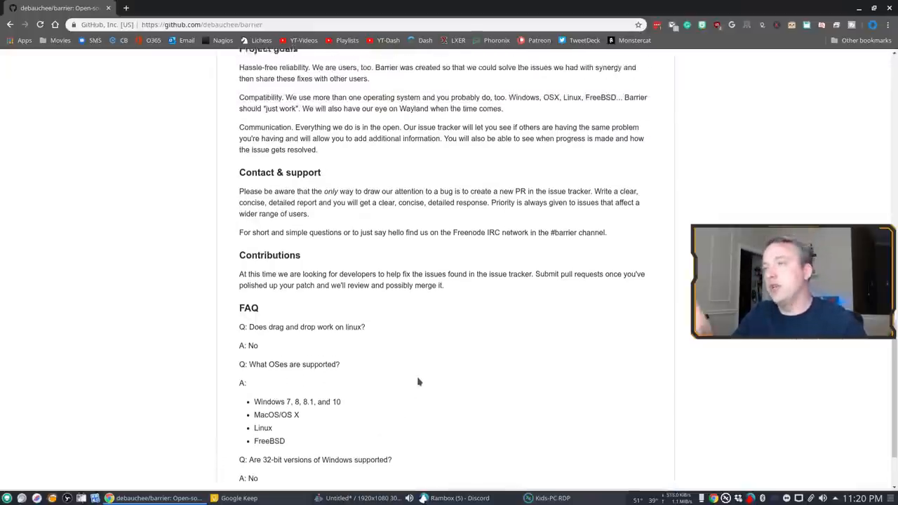
scroll(up, 3)
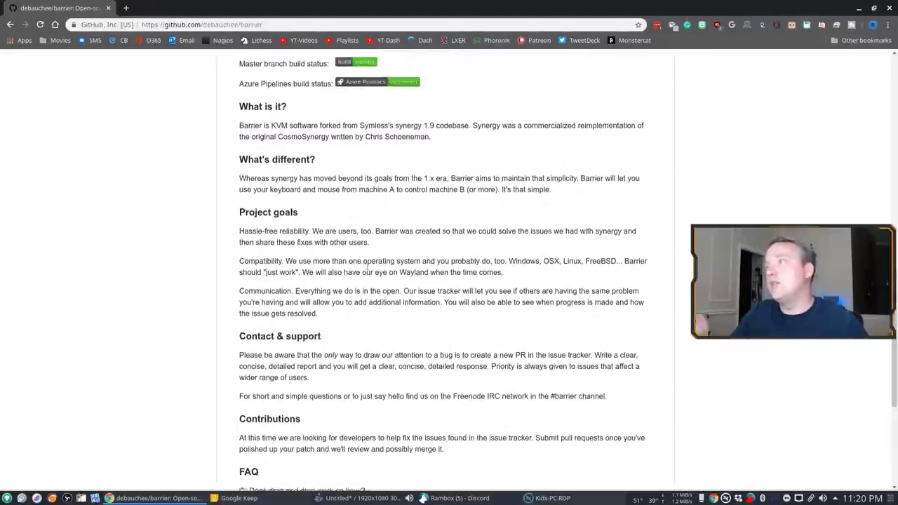
scroll(up, 3)
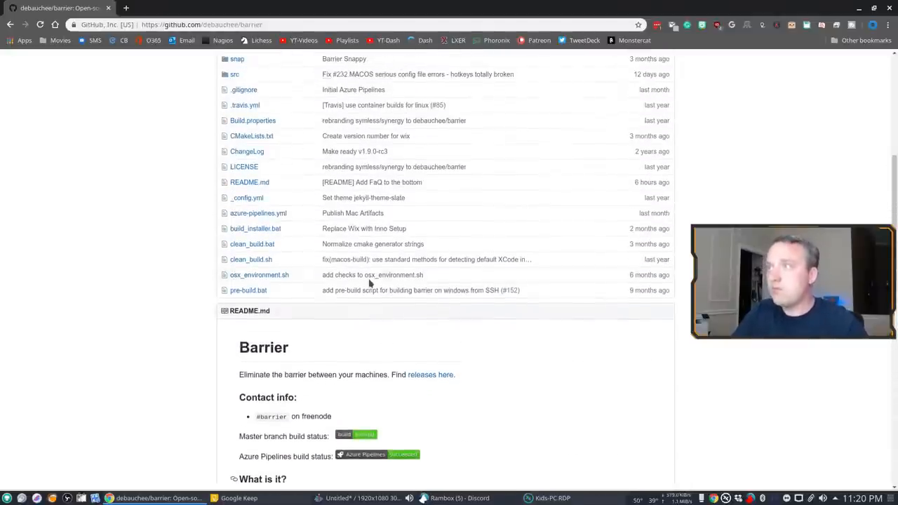
Step: Open the Barrier releases page and select the 2.2.0 flatpak install command
click(430, 375)
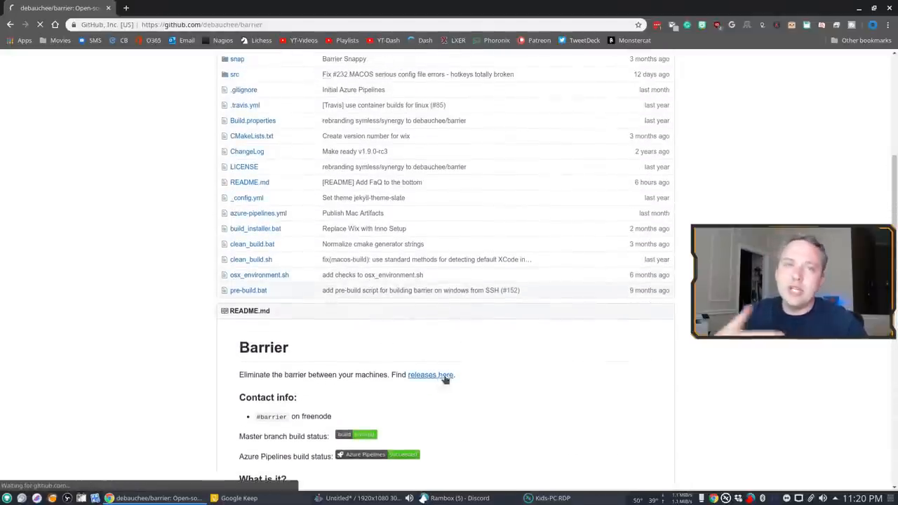
click(431, 375)
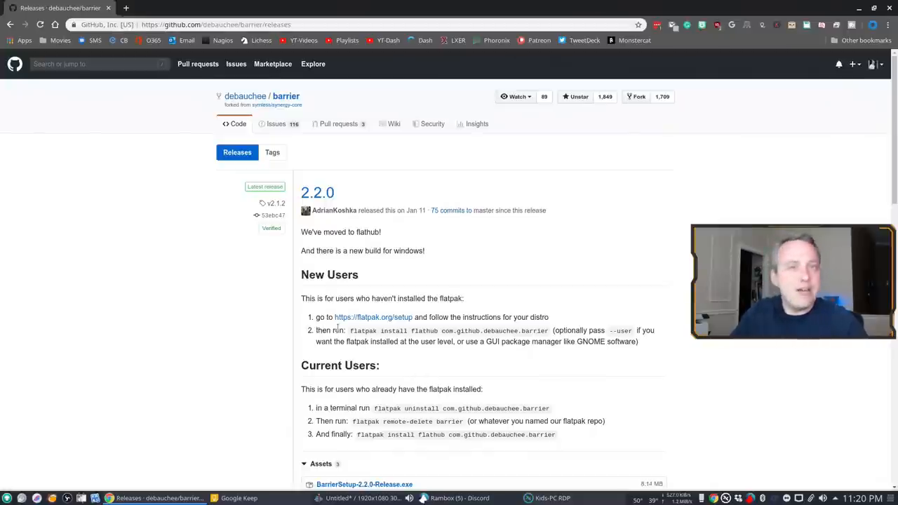
mouse_move(373, 317)
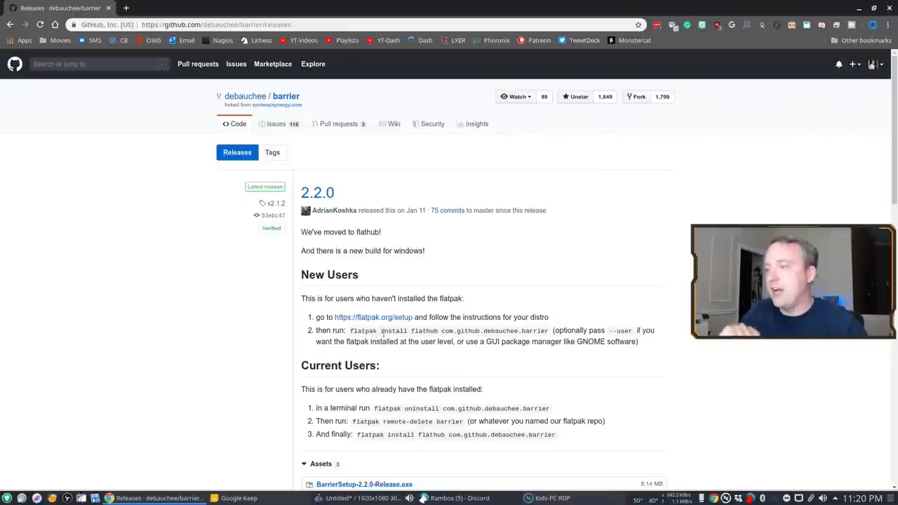
scroll(down, 3)
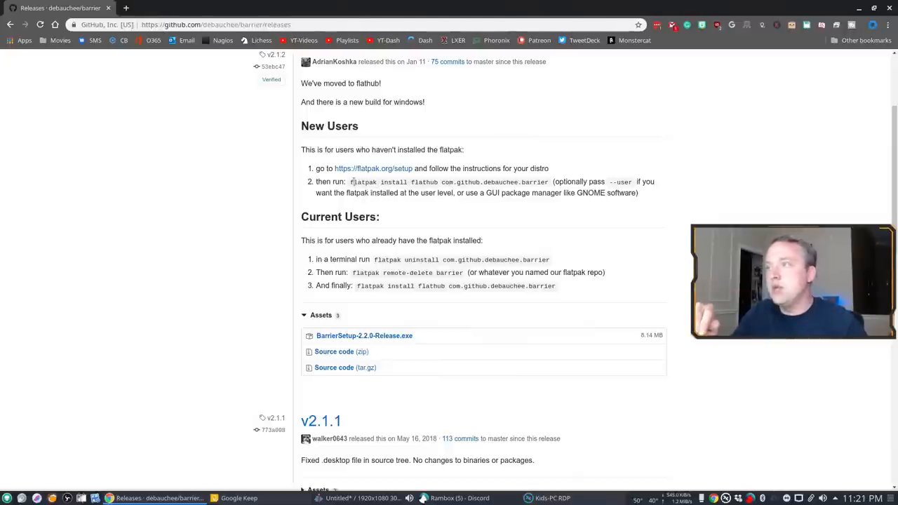
drag(350, 182, 507, 181)
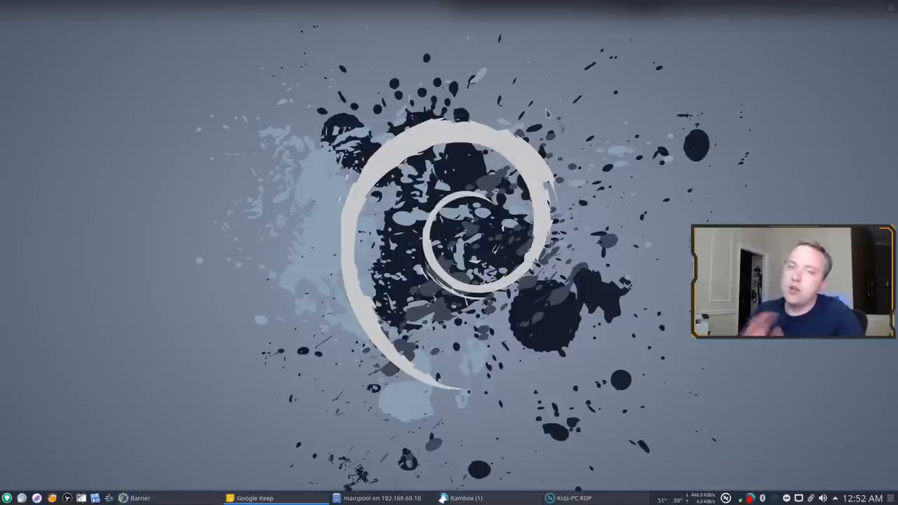
Step: Bring up the Barrier setup wizard from the Debian Plasma taskbar
click(125, 498)
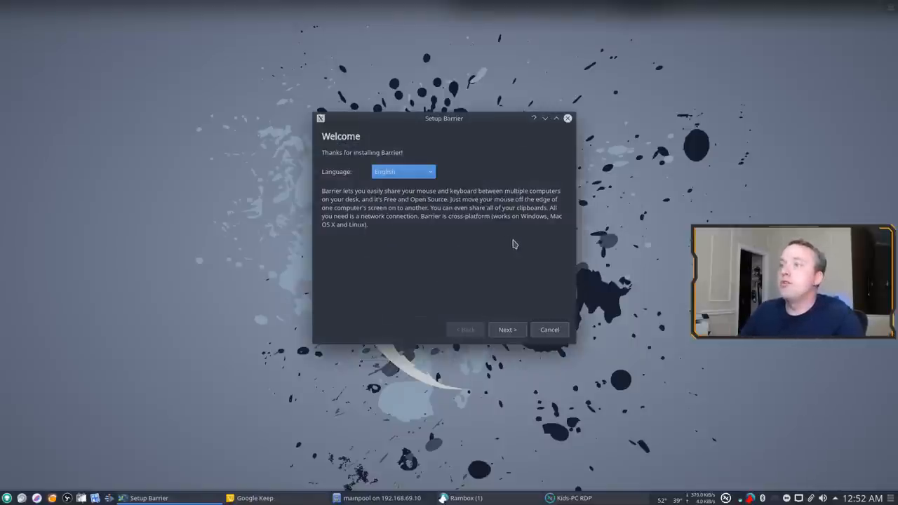
Step: Complete the Barrier setup wizard with Server mode, then show the main window
click(506, 330)
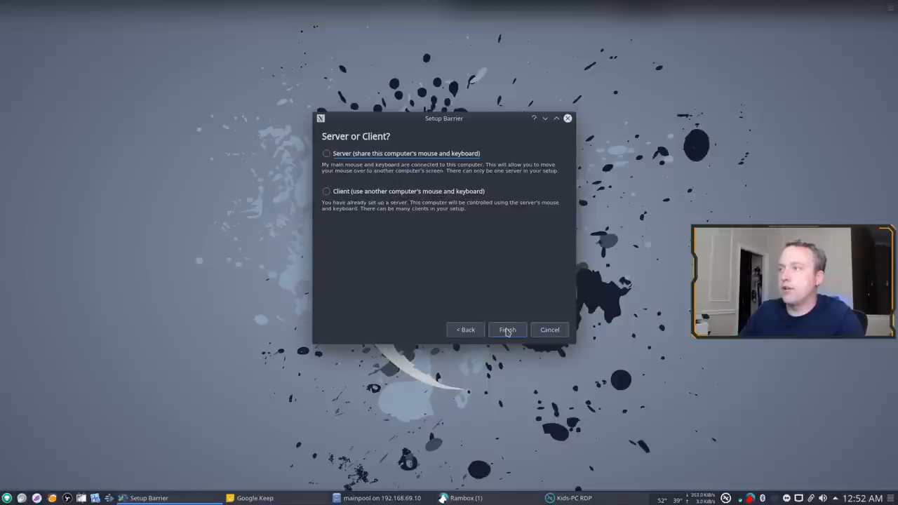
mouse_move(356, 200)
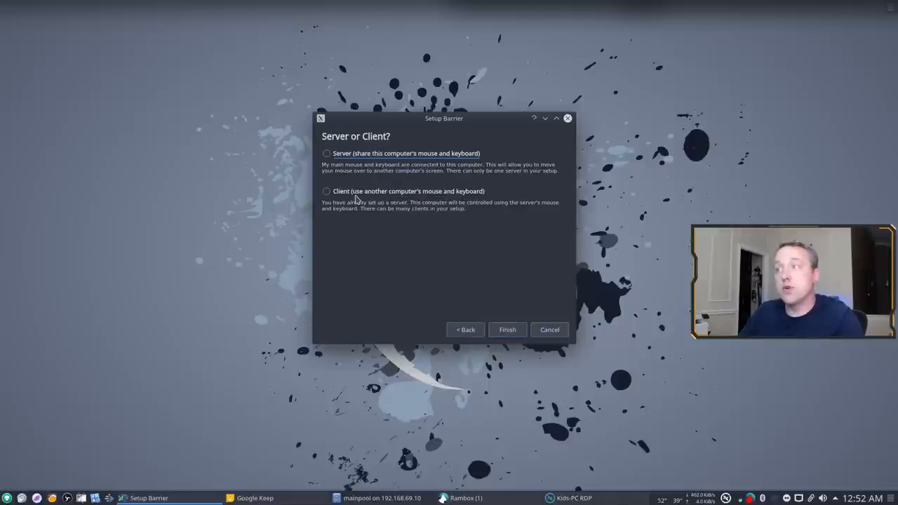
click(327, 154)
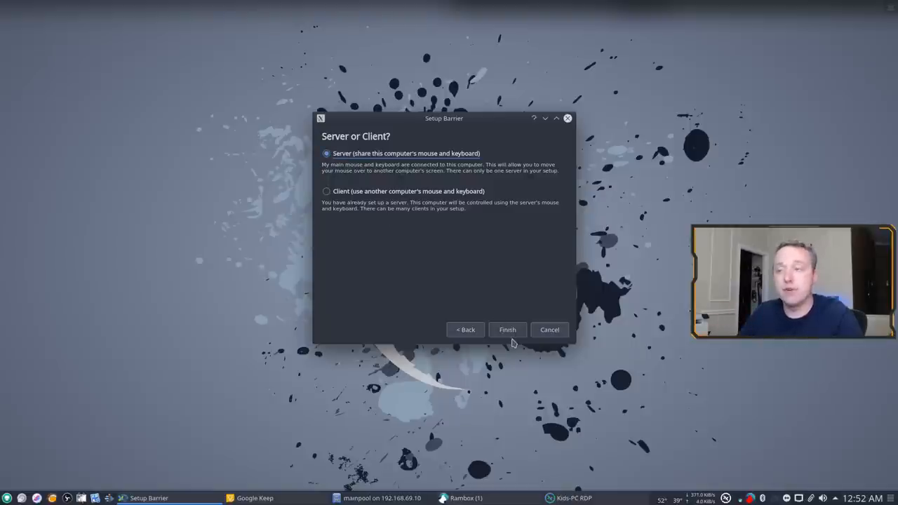
click(506, 330)
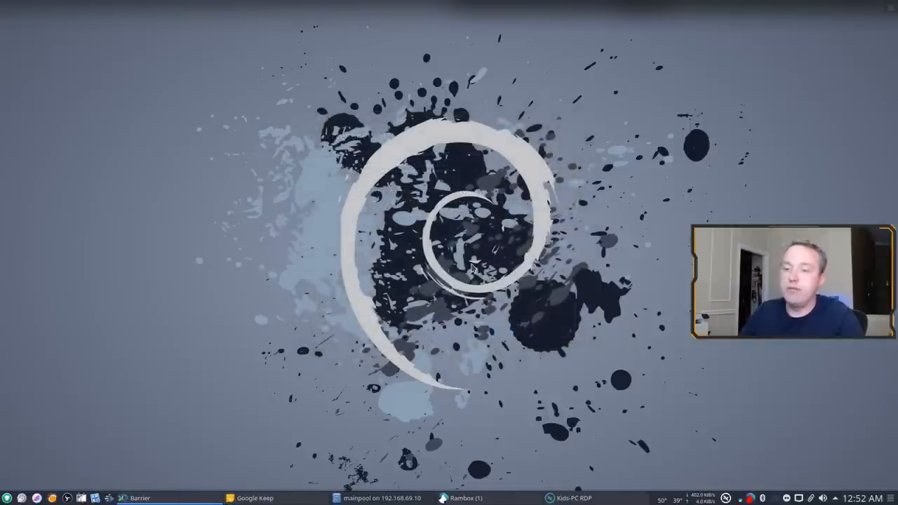
mouse_move(476, 224)
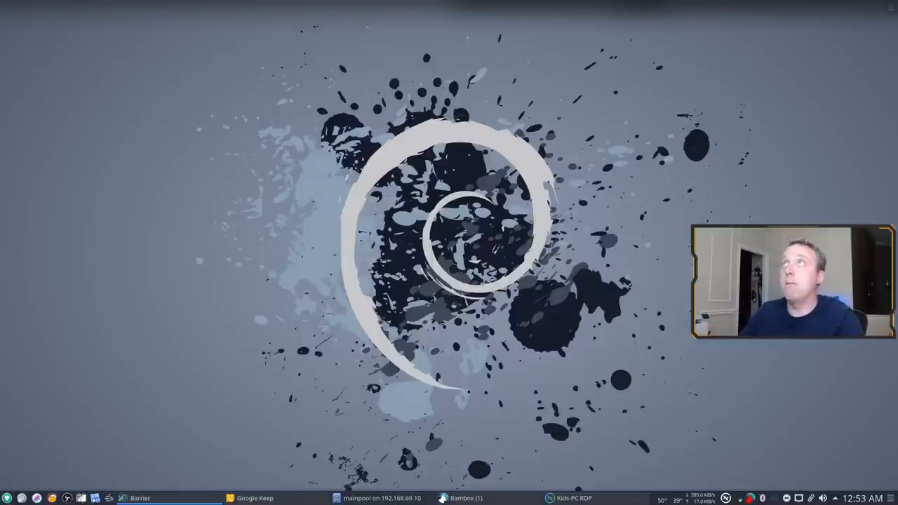
click(134, 499)
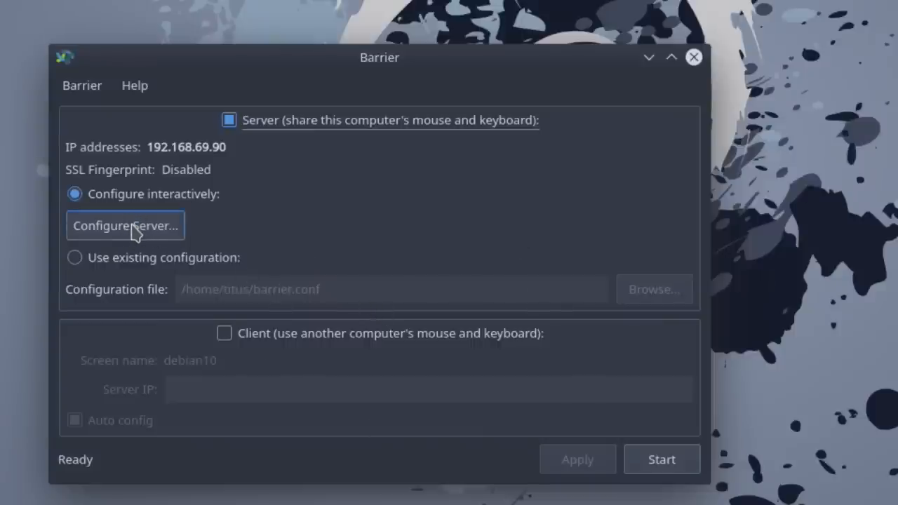
Step: Open Configure Server to view the layout with the debian10 screen
click(125, 225)
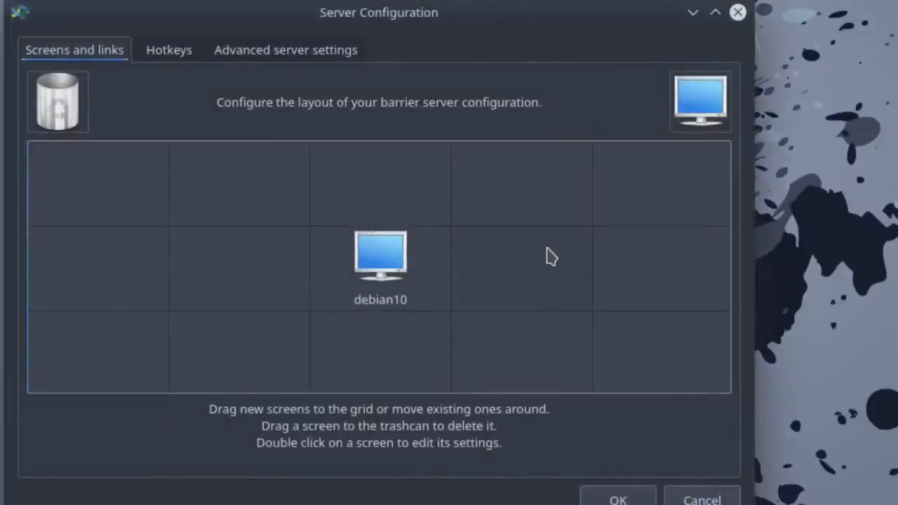
mouse_move(304, 359)
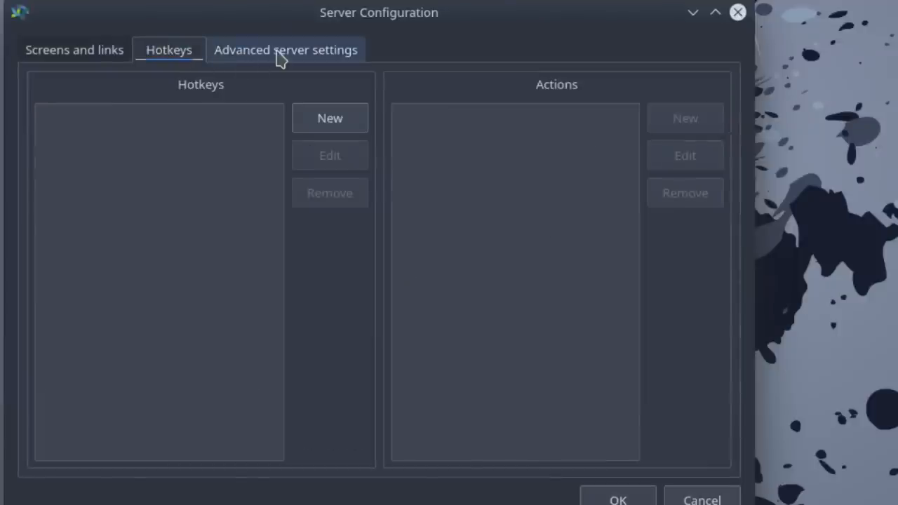
Step: Review the advanced server settings and screen layout, then accept the single-screen configuration
click(285, 50)
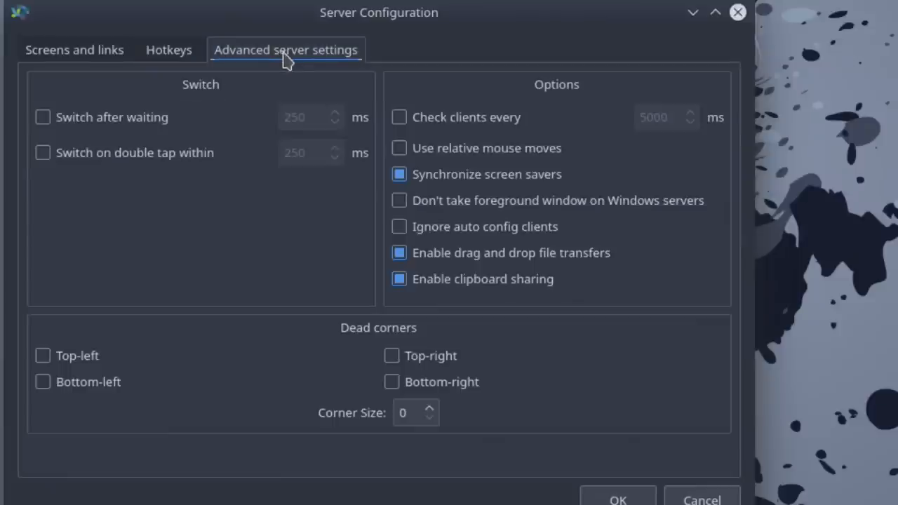
mouse_move(58, 73)
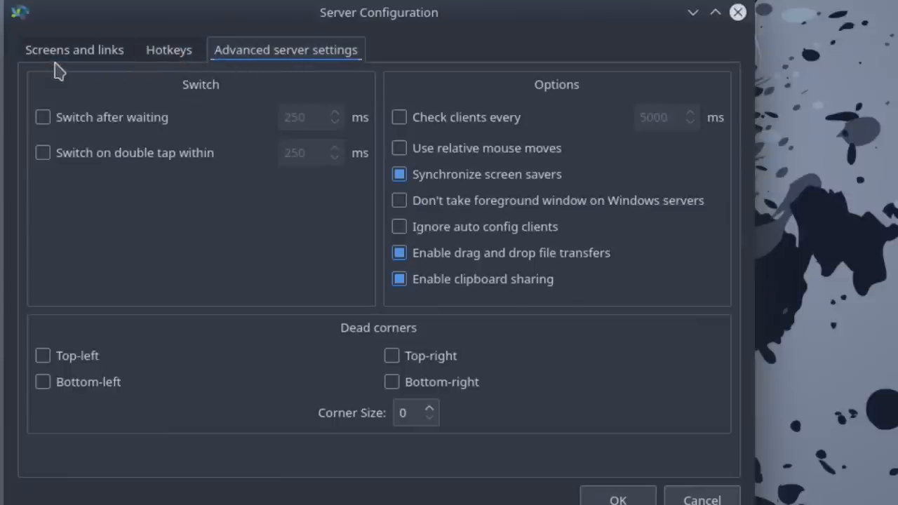
click(74, 50)
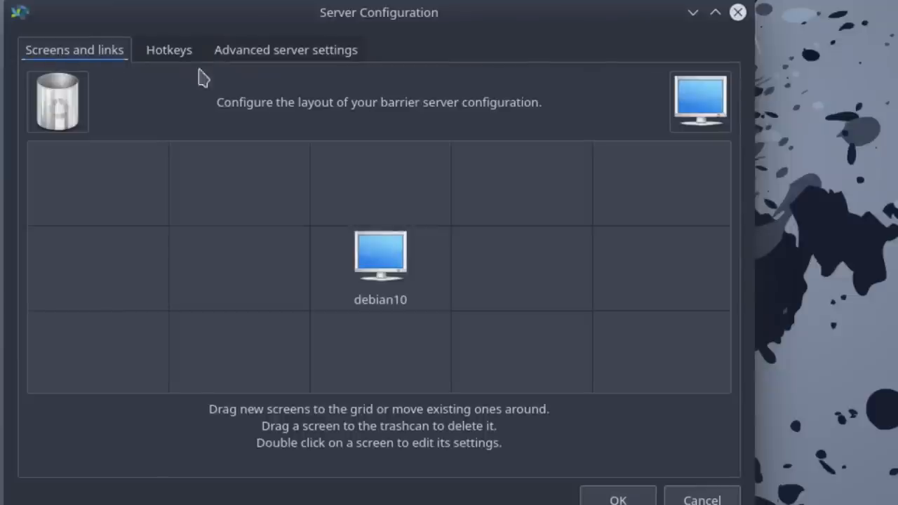
click(285, 49)
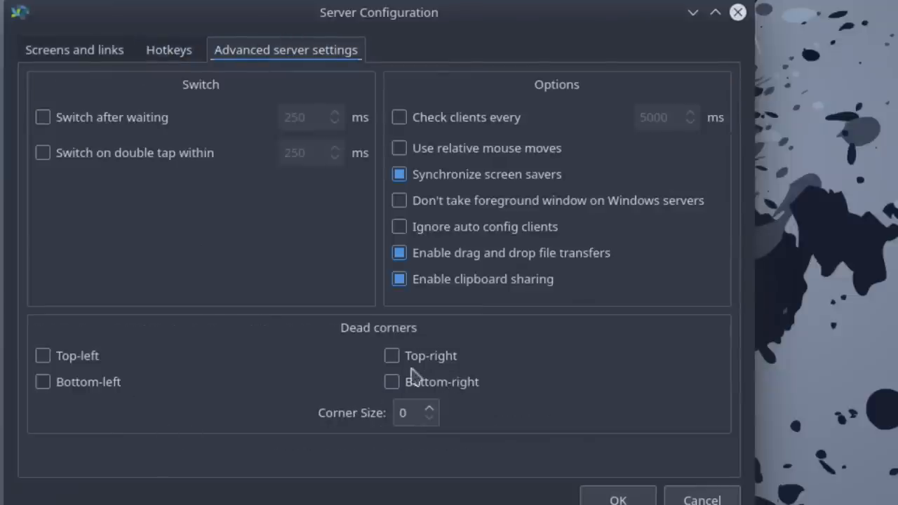
click(73, 50)
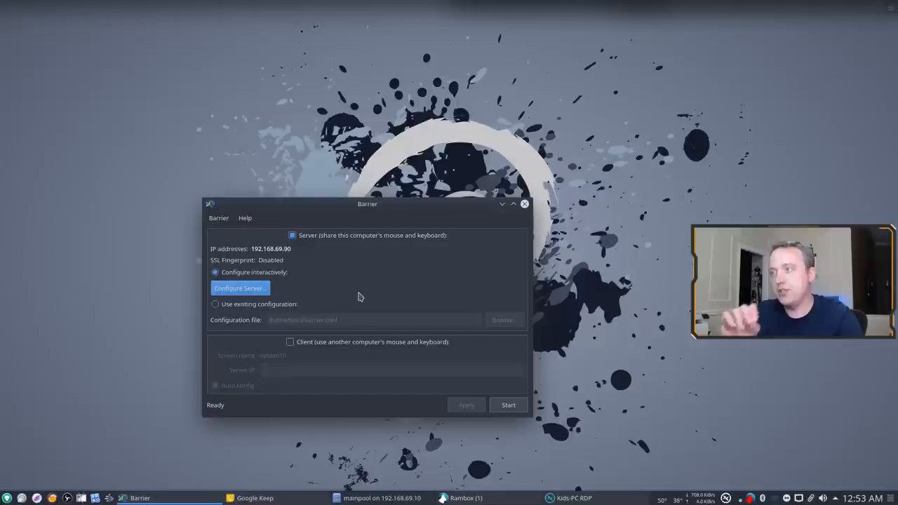
mouse_move(360, 289)
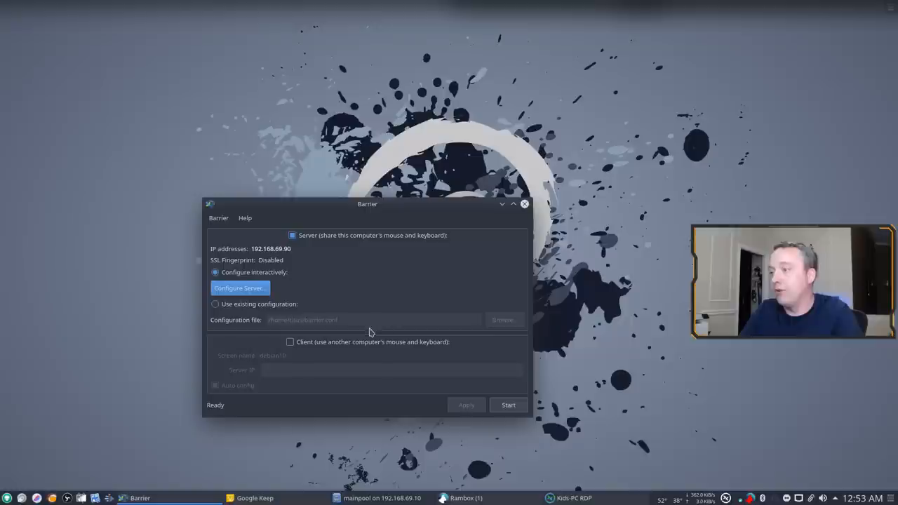
mouse_move(339, 291)
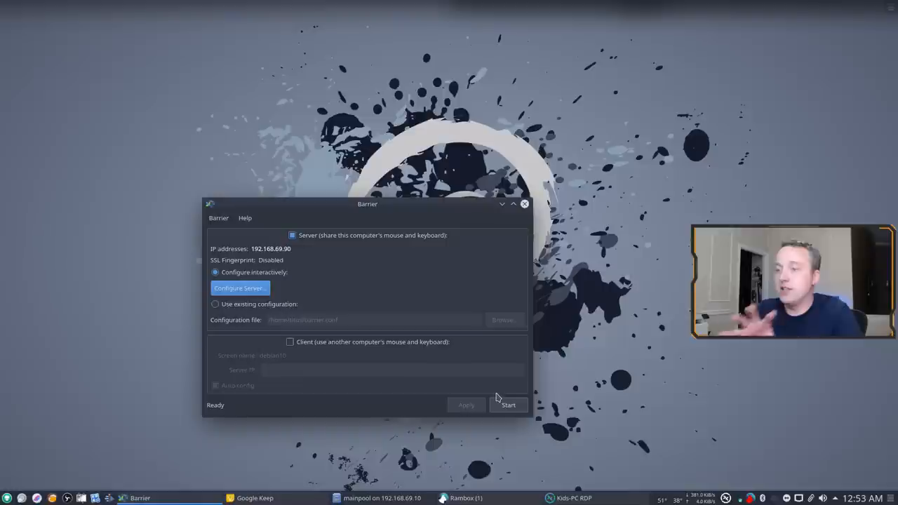
mouse_move(491, 383)
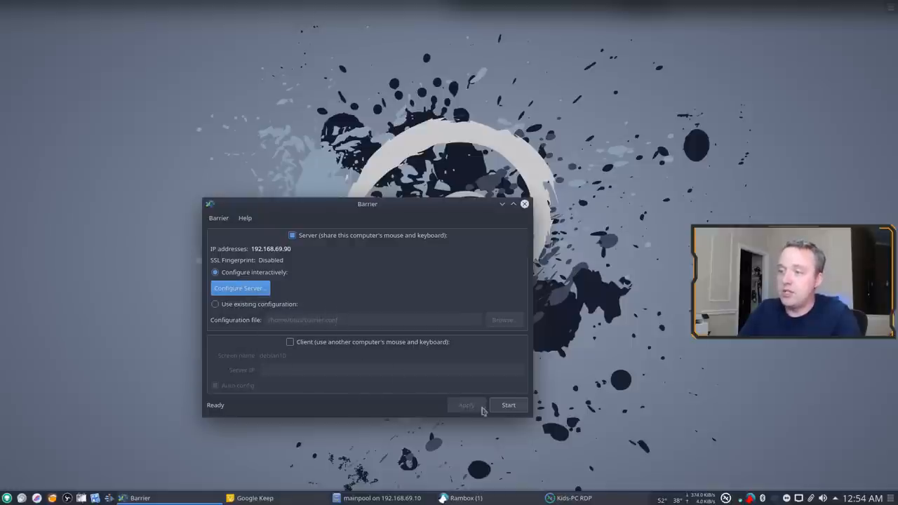
Step: Start the Barrier server and close its window, leaving it running
click(508, 405)
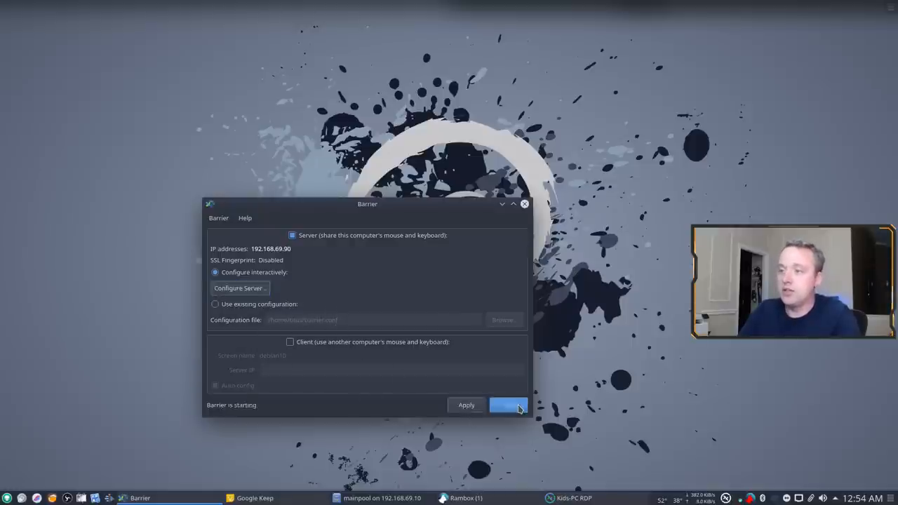
click(508, 405)
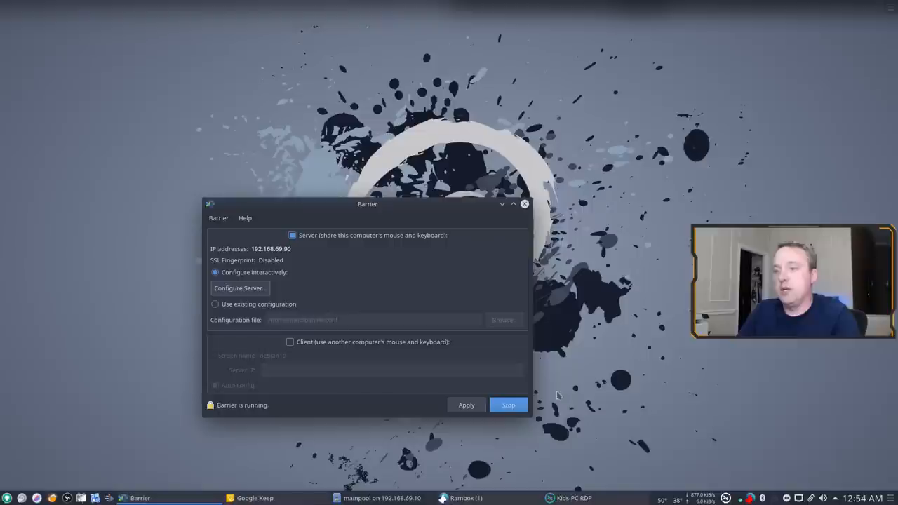
click(525, 204)
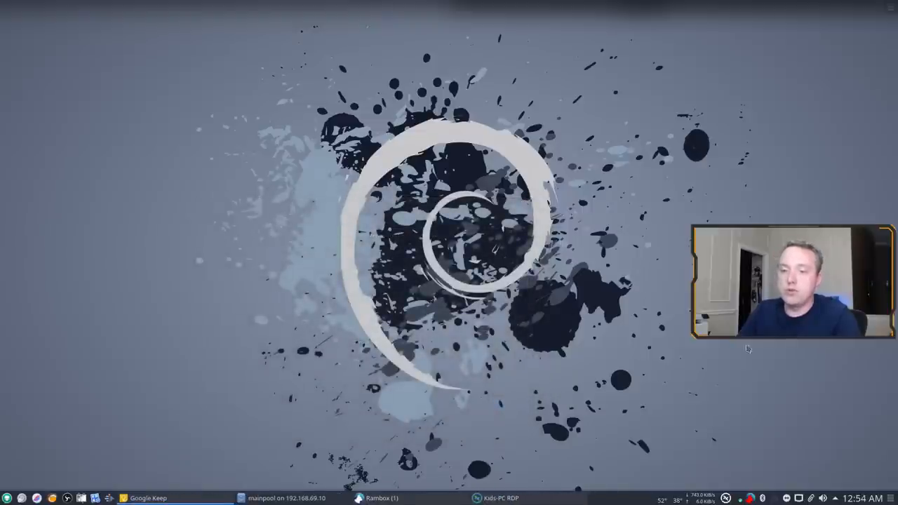